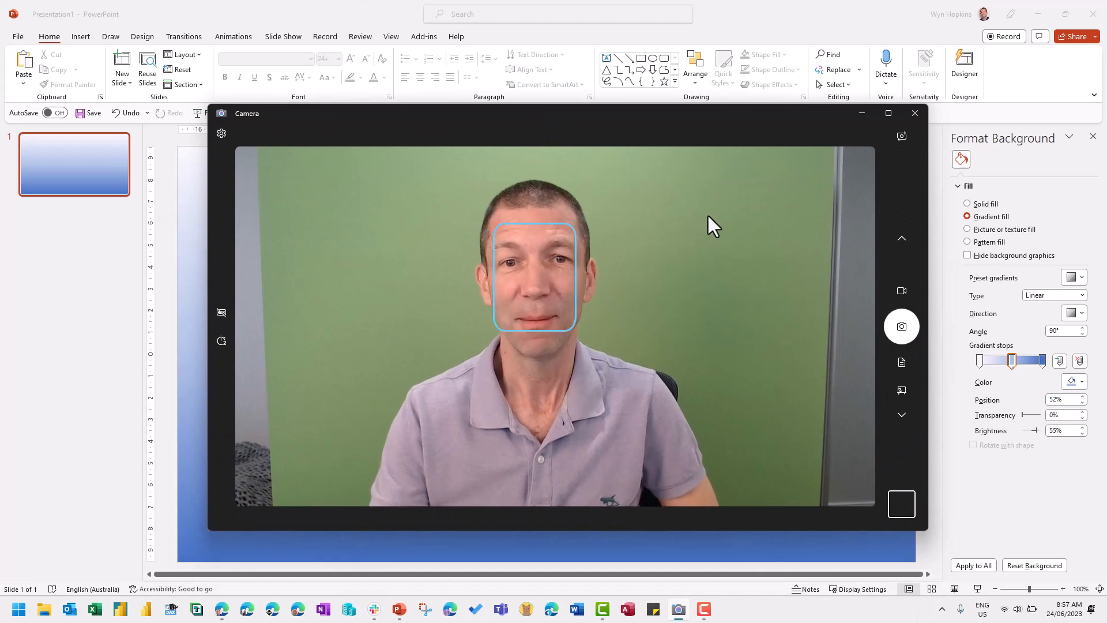
mouse_move(226, 356)
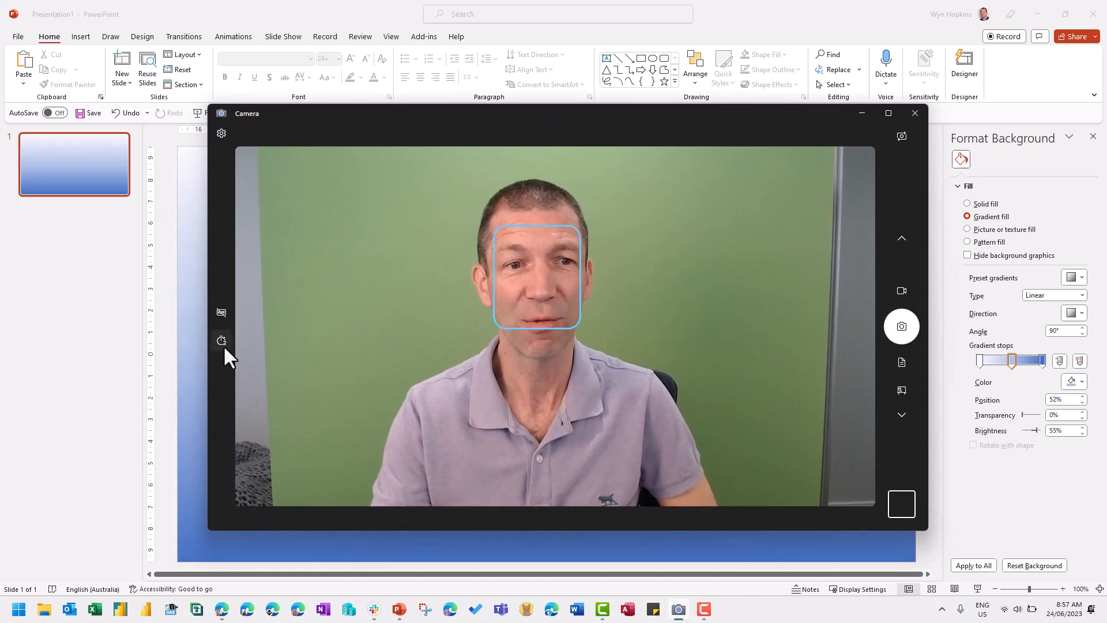
mouse_move(221, 340)
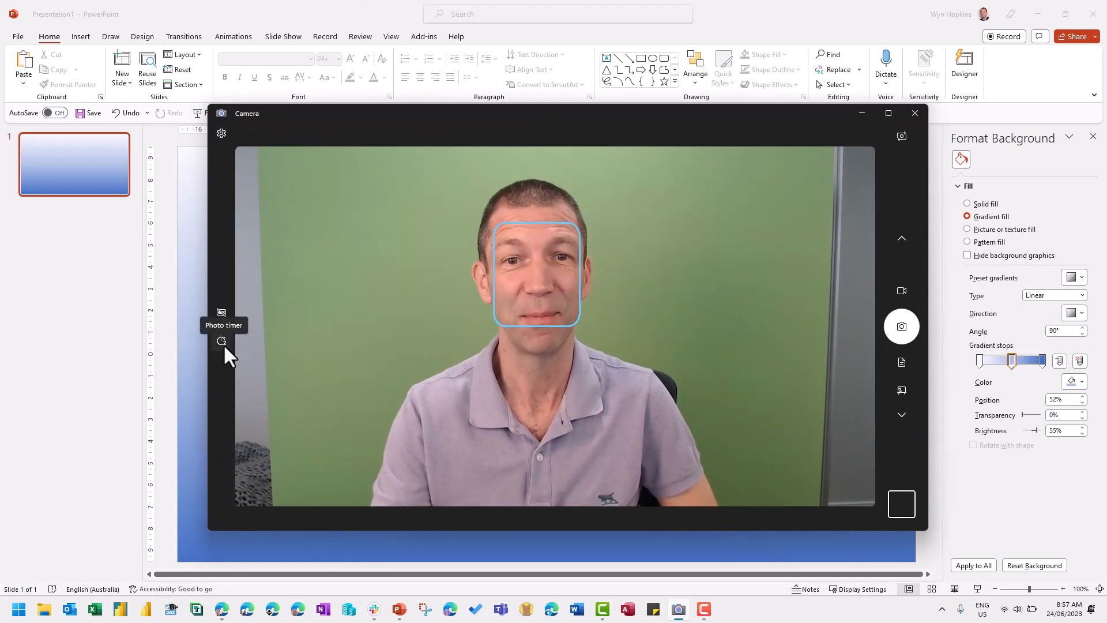
mouse_move(902, 326)
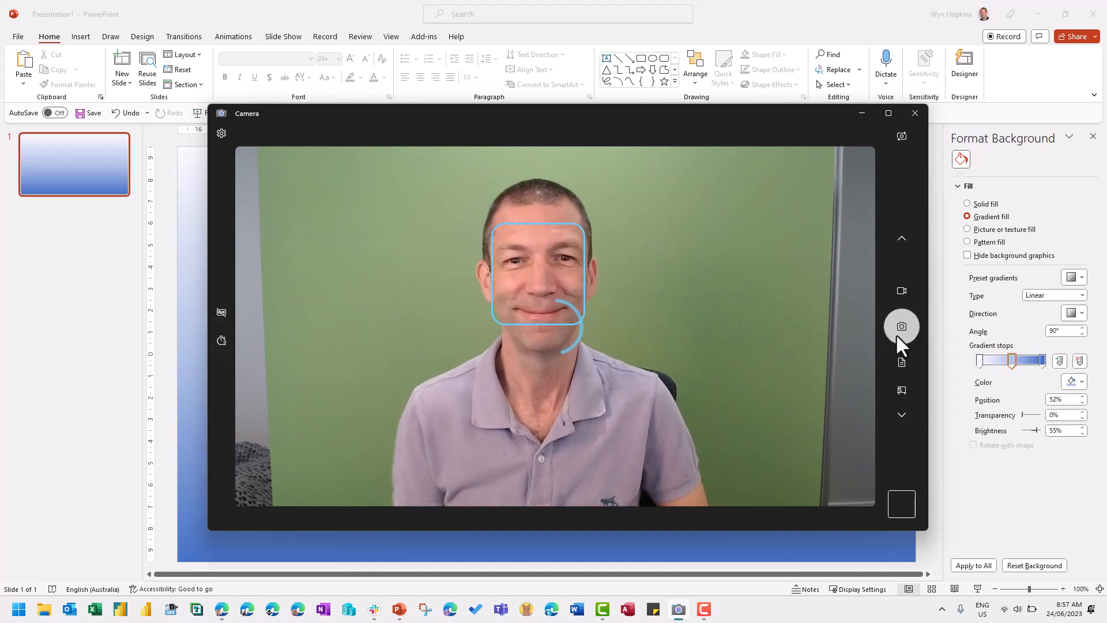
- Capture a still webcam photo of the presenter in the Camera app
click(901, 326)
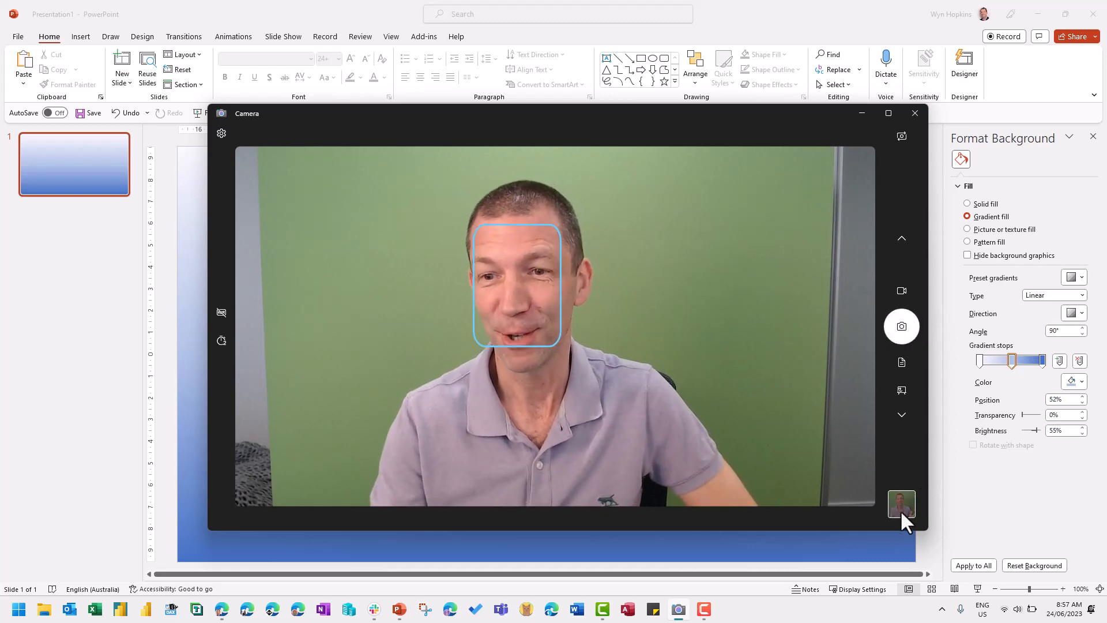
- Open the captured photo full-size in the Camera photo viewer for review
click(902, 504)
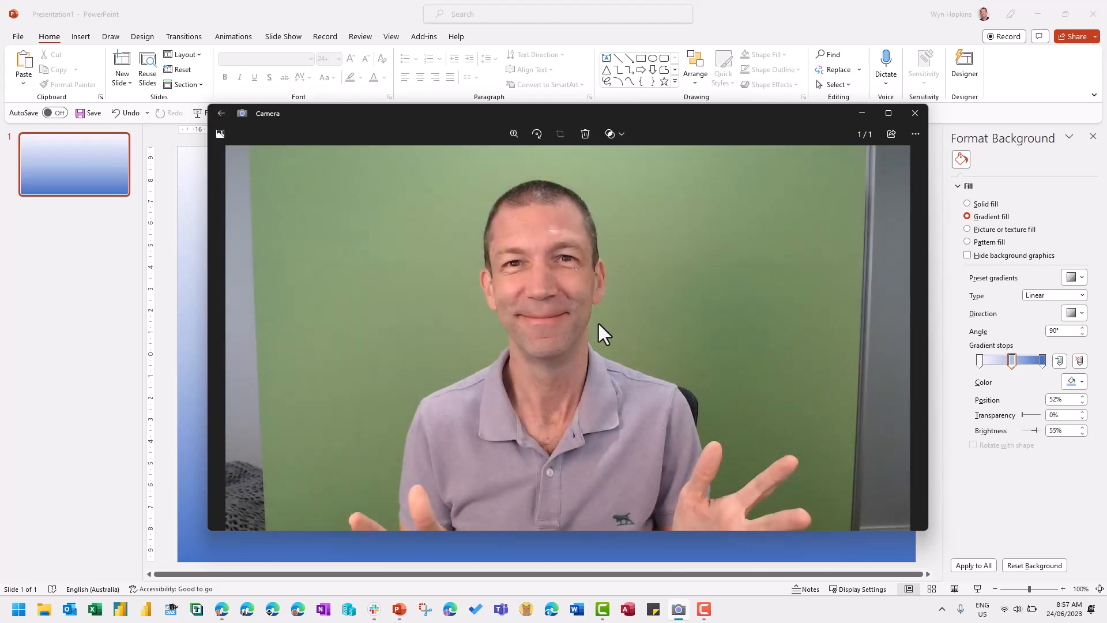
mouse_move(523, 240)
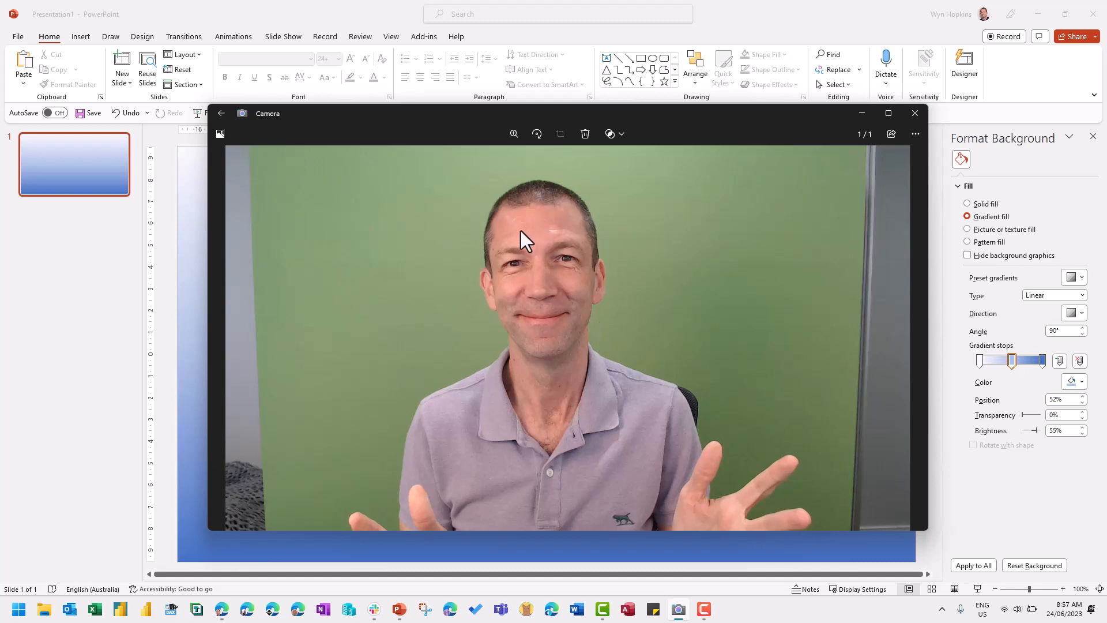
mouse_move(519, 248)
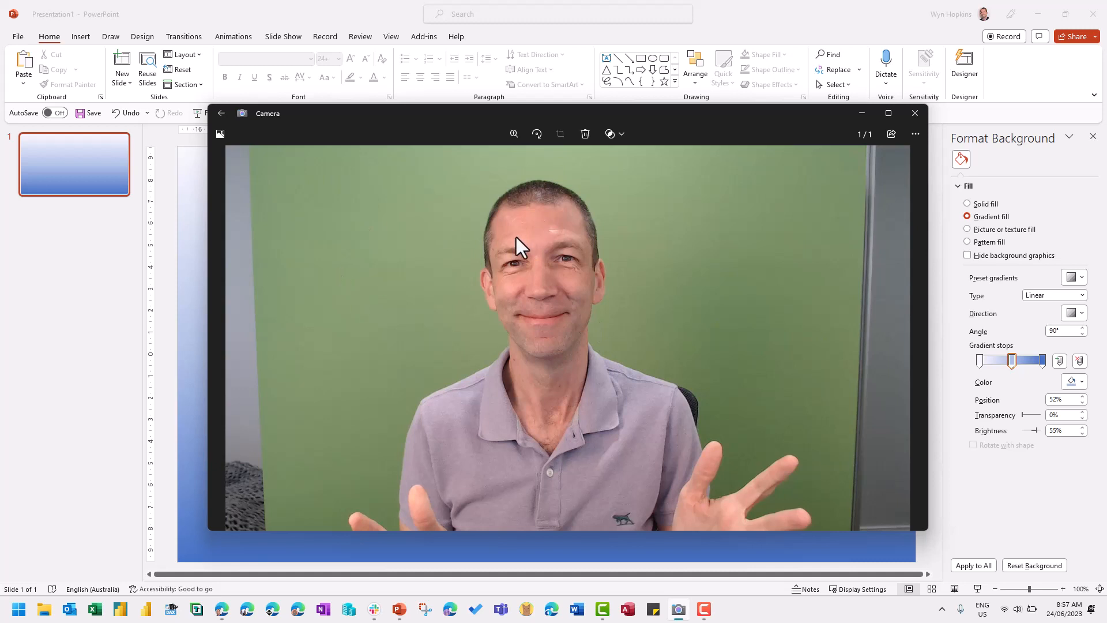
mouse_move(694, 238)
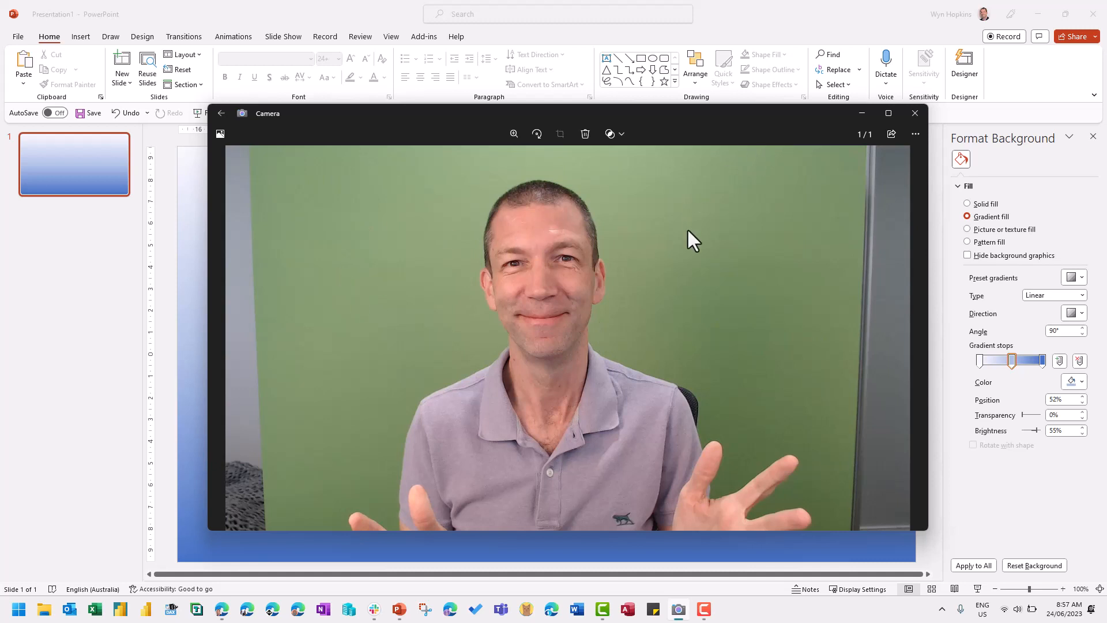
mouse_move(695, 246)
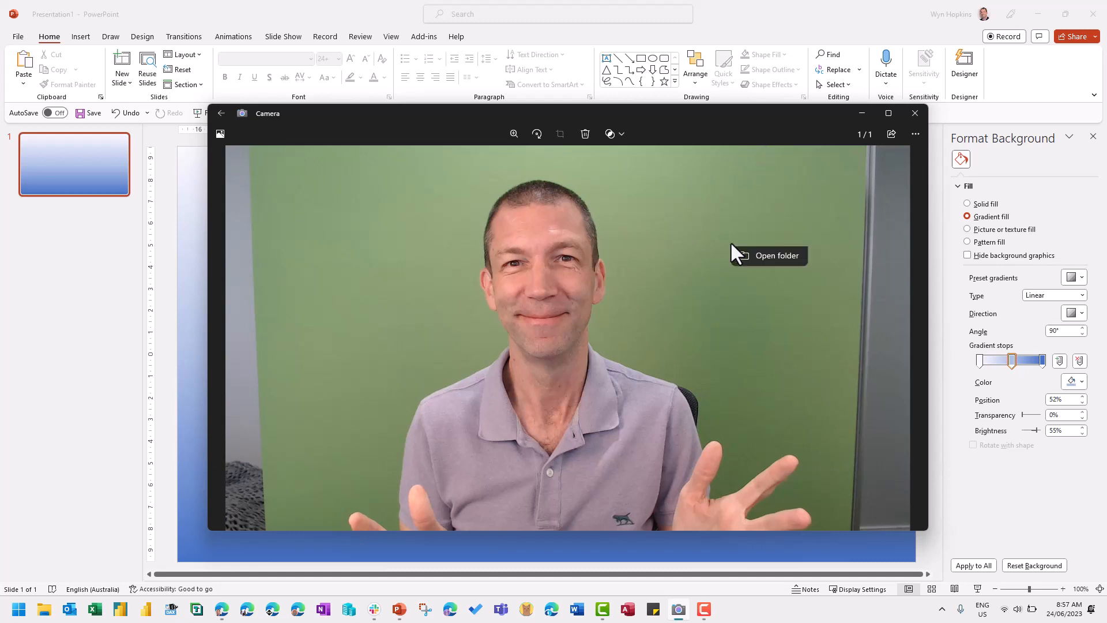
mouse_move(185, 281)
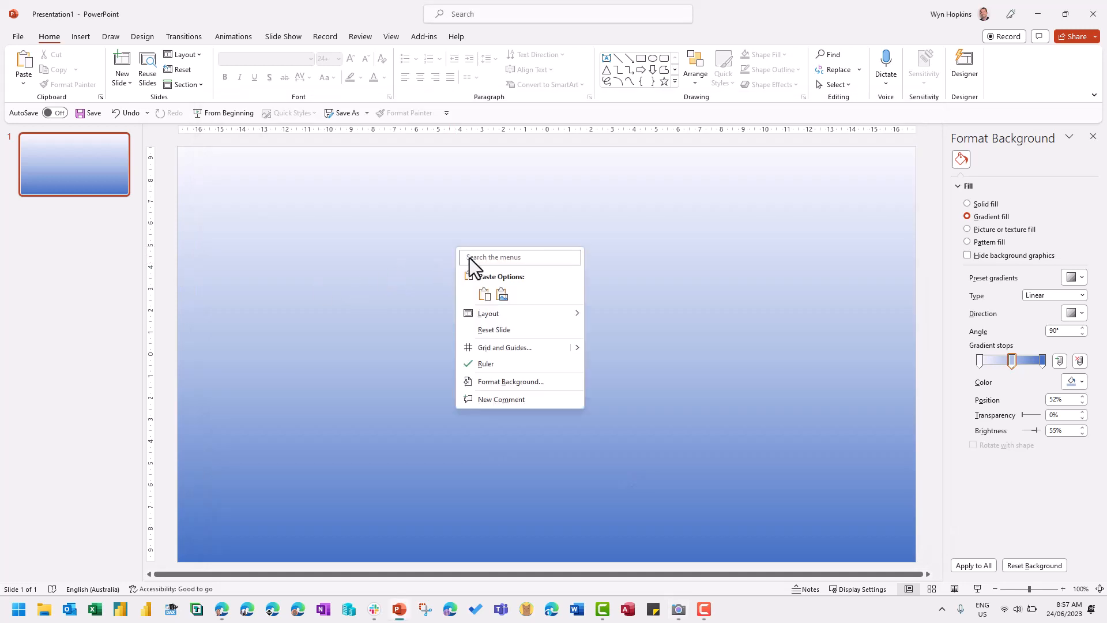
- Paste the webcam photo onto the gradient slide and show Picture Format tools
click(485, 294)
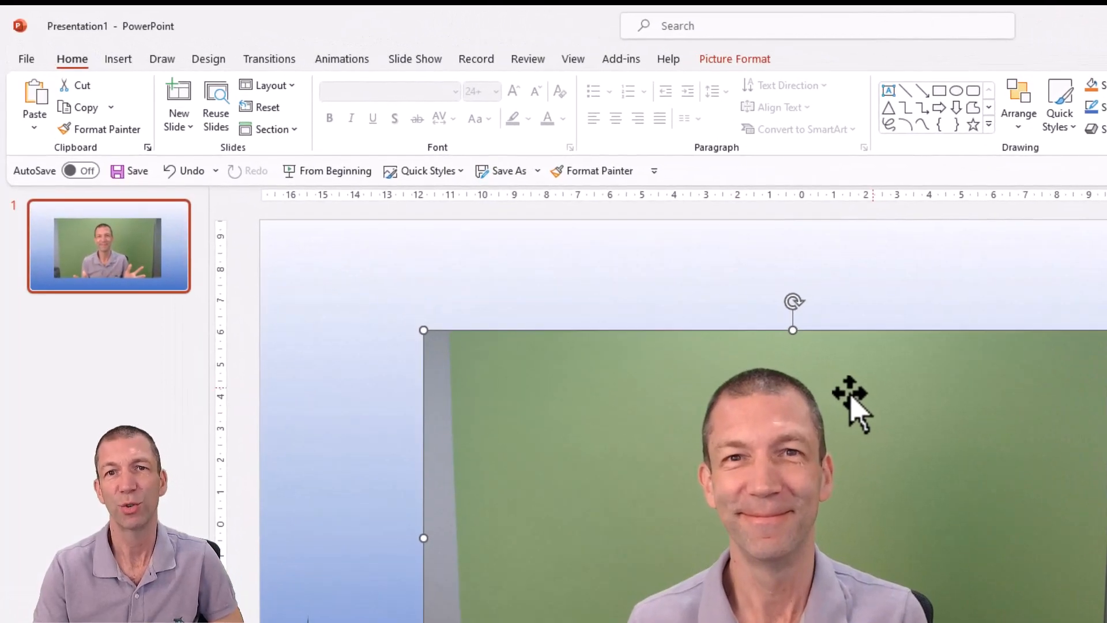
mouse_move(750, 78)
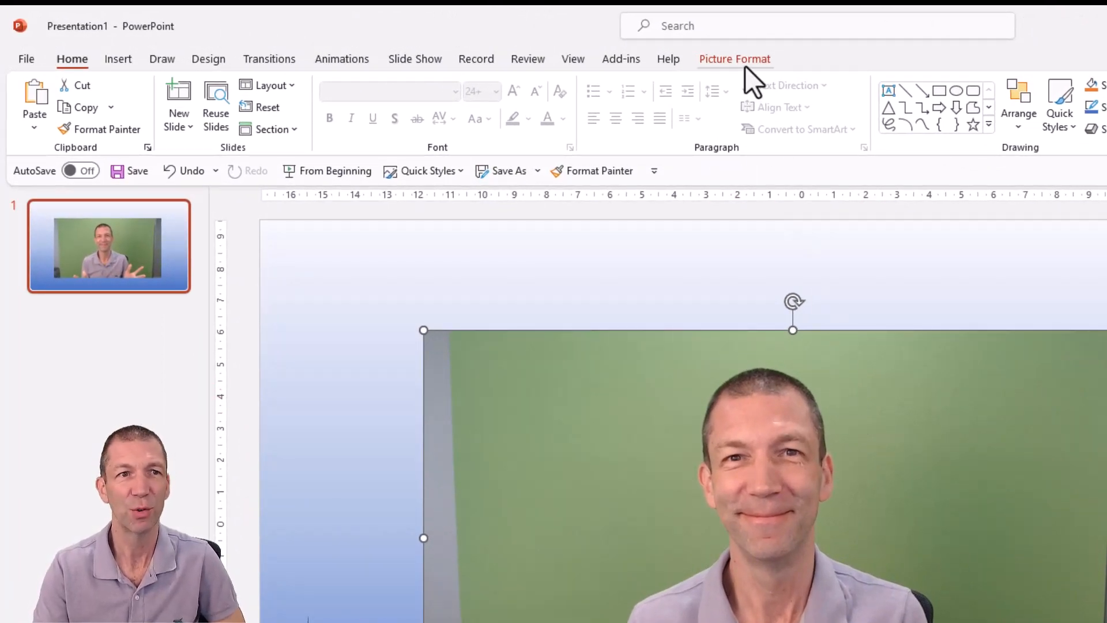
click(733, 59)
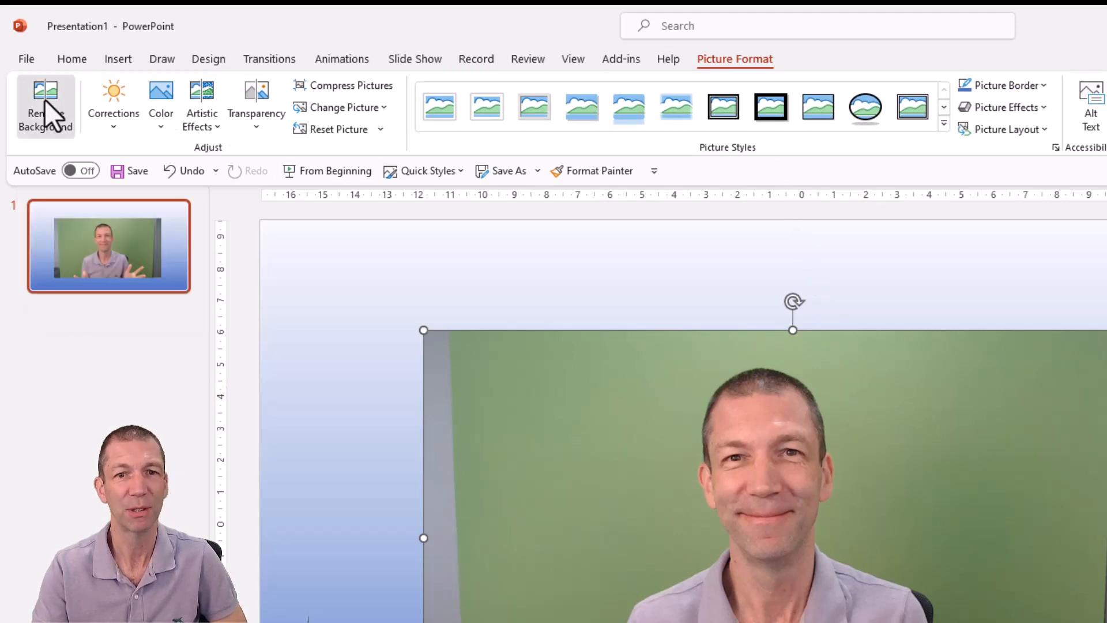
- Remove the green backdrop, marking areas to remove and keep, then keep changes
click(45, 106)
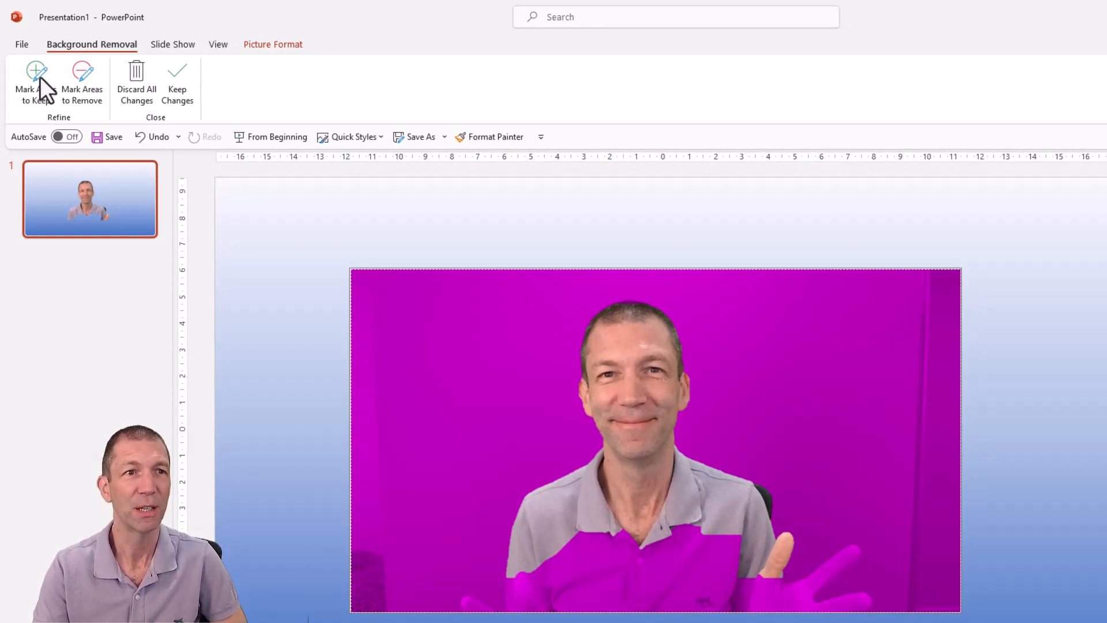
mouse_move(35, 78)
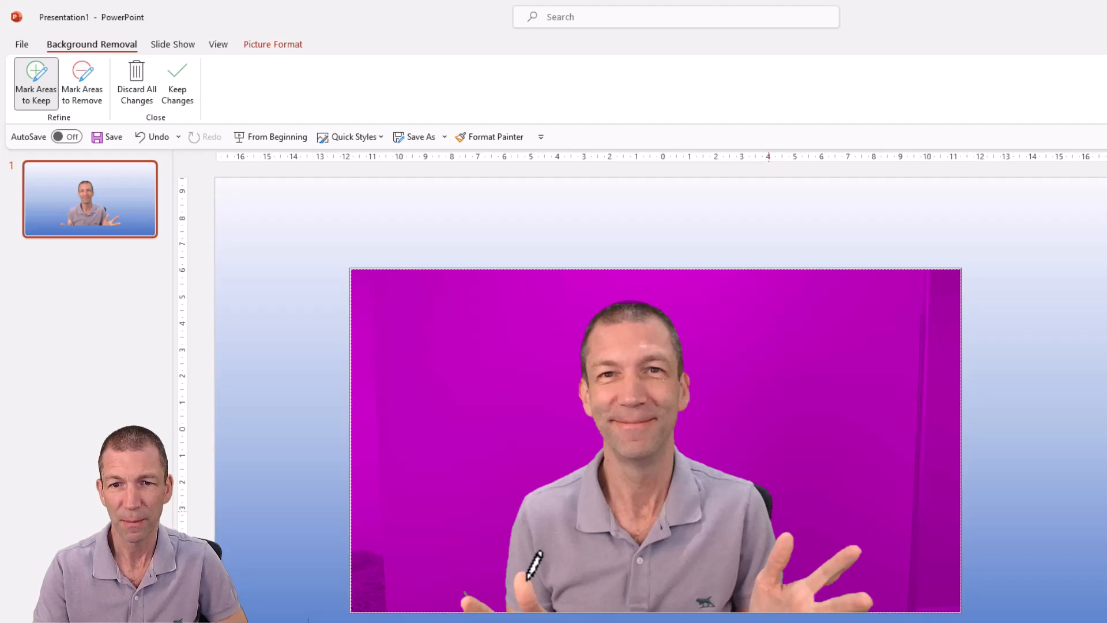
click(82, 82)
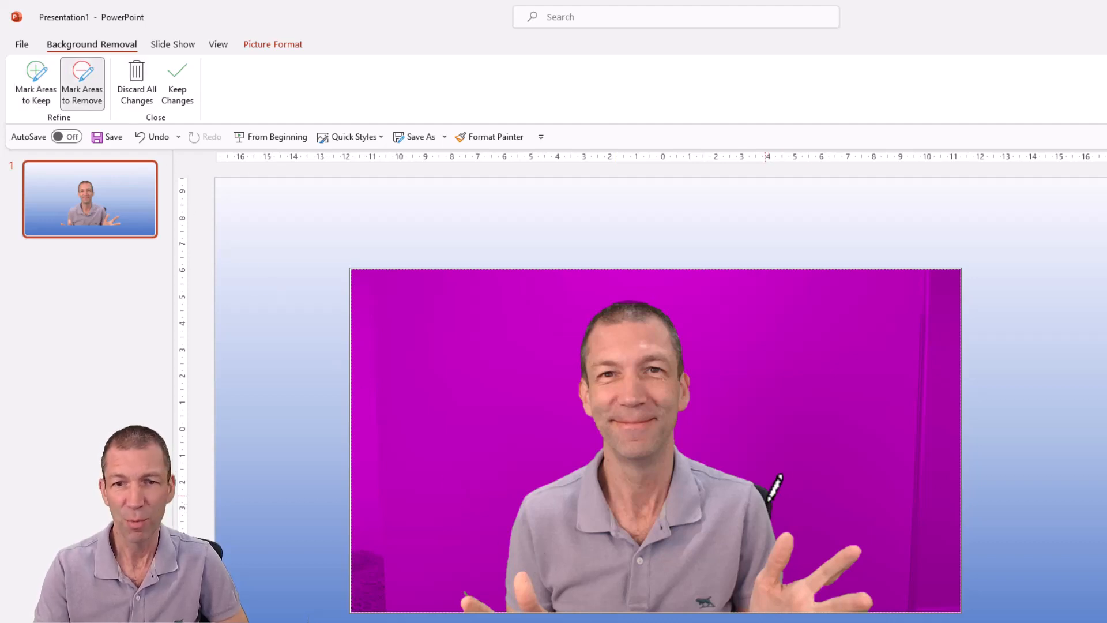
mouse_move(773, 487)
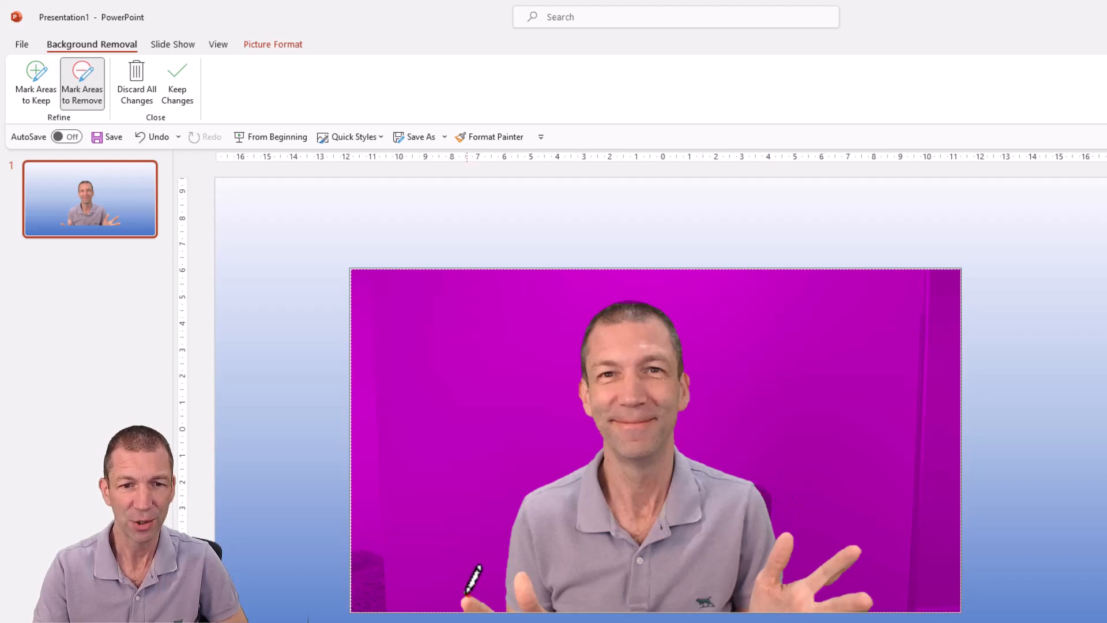
mouse_move(367, 481)
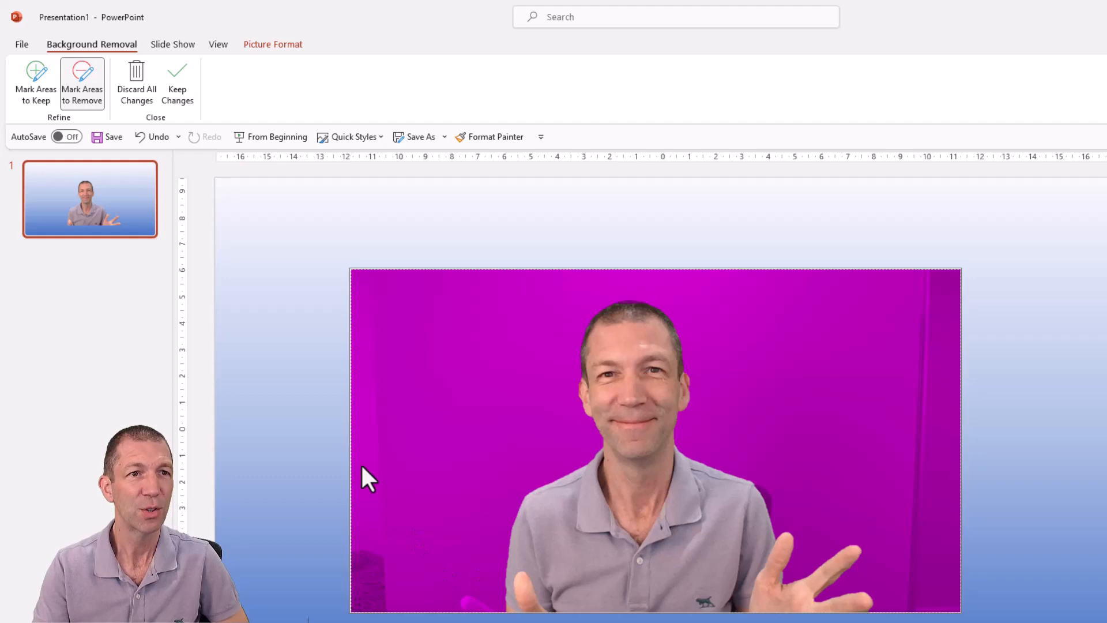
click(35, 81)
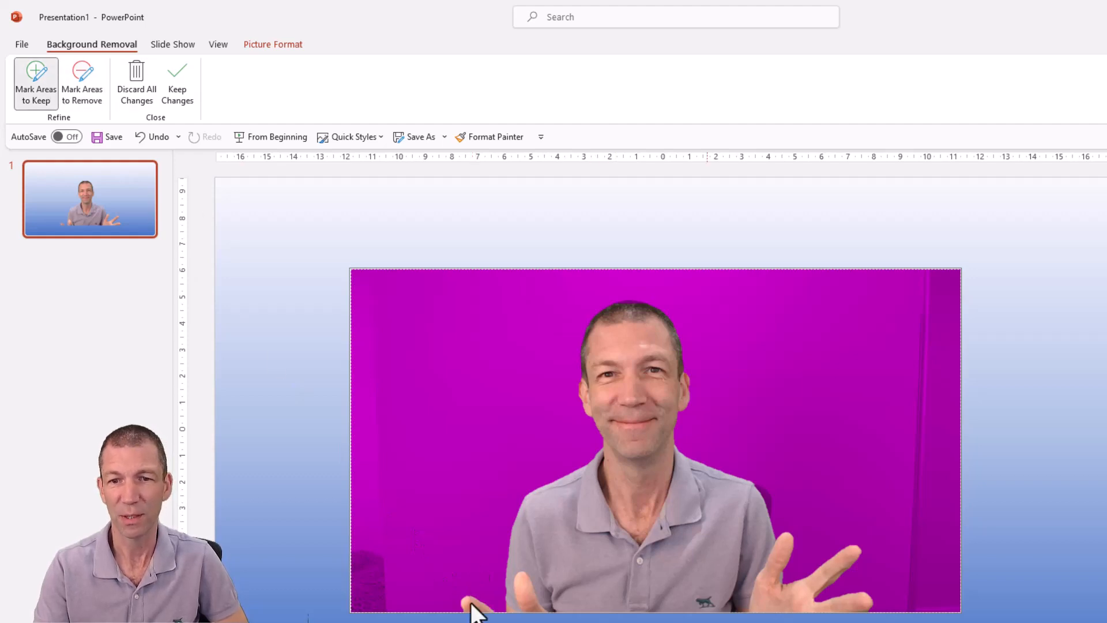
mouse_move(412, 507)
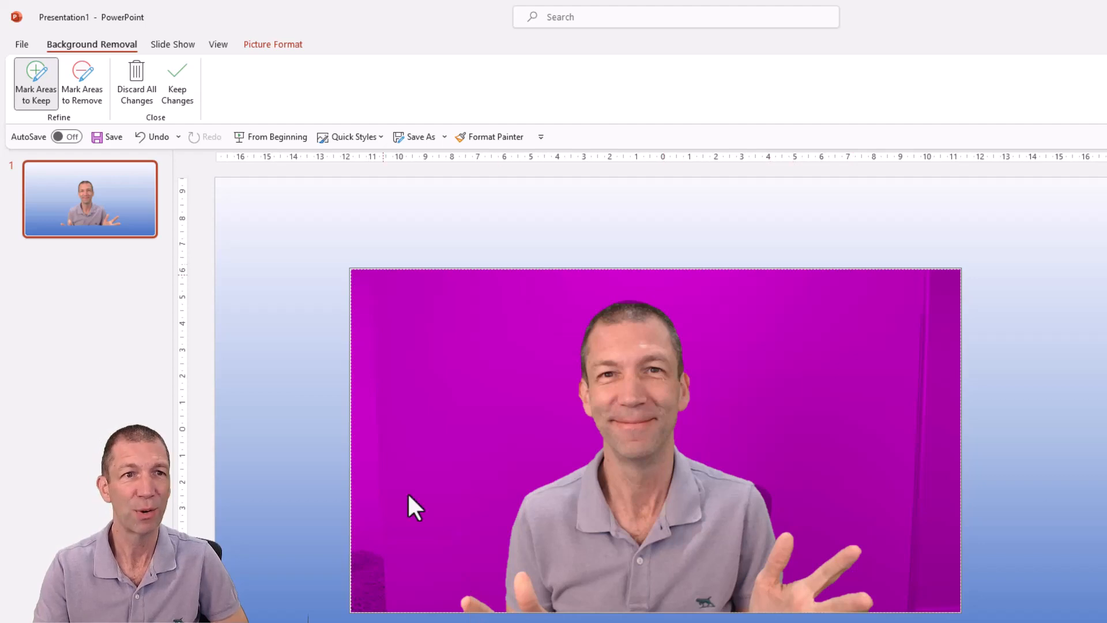
click(177, 83)
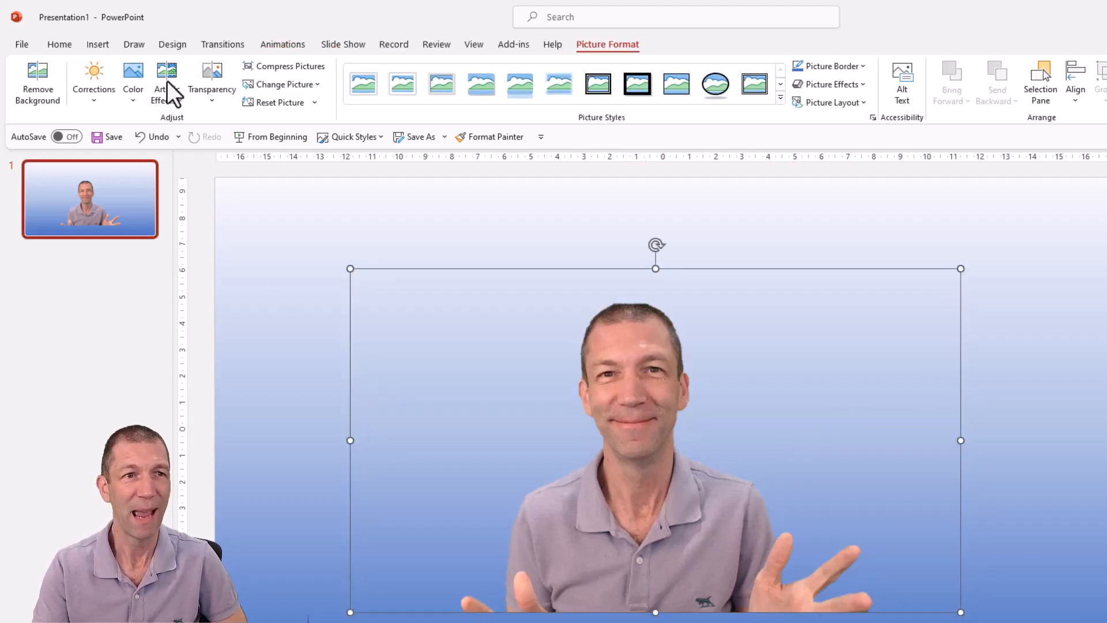
mouse_move(63, 91)
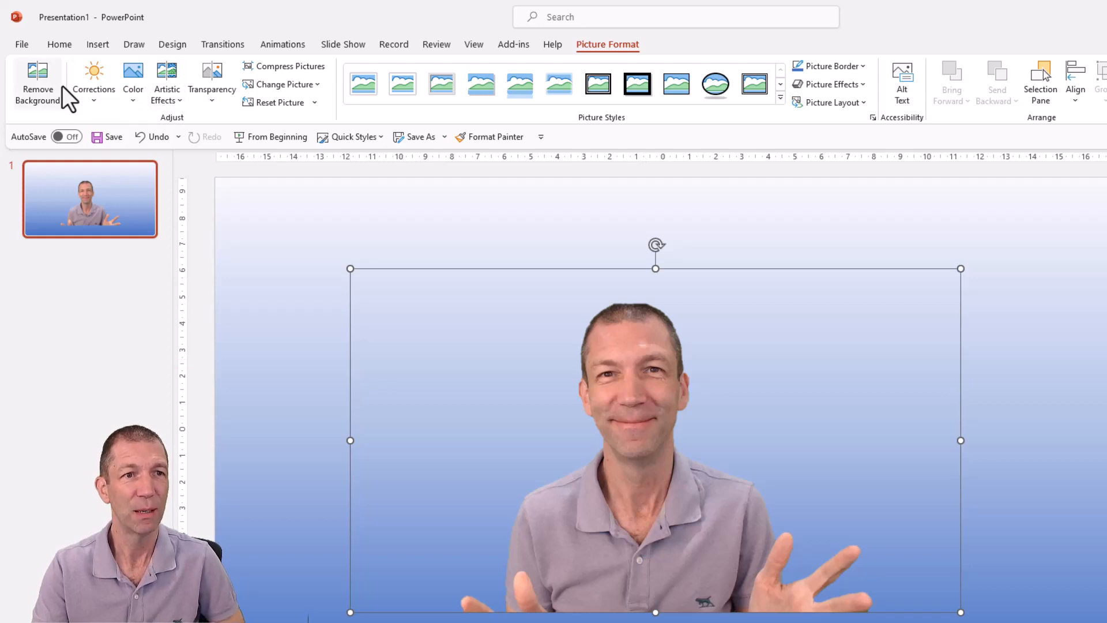
- Rerun Remove Background on the photo and keep the cut-out result
click(37, 83)
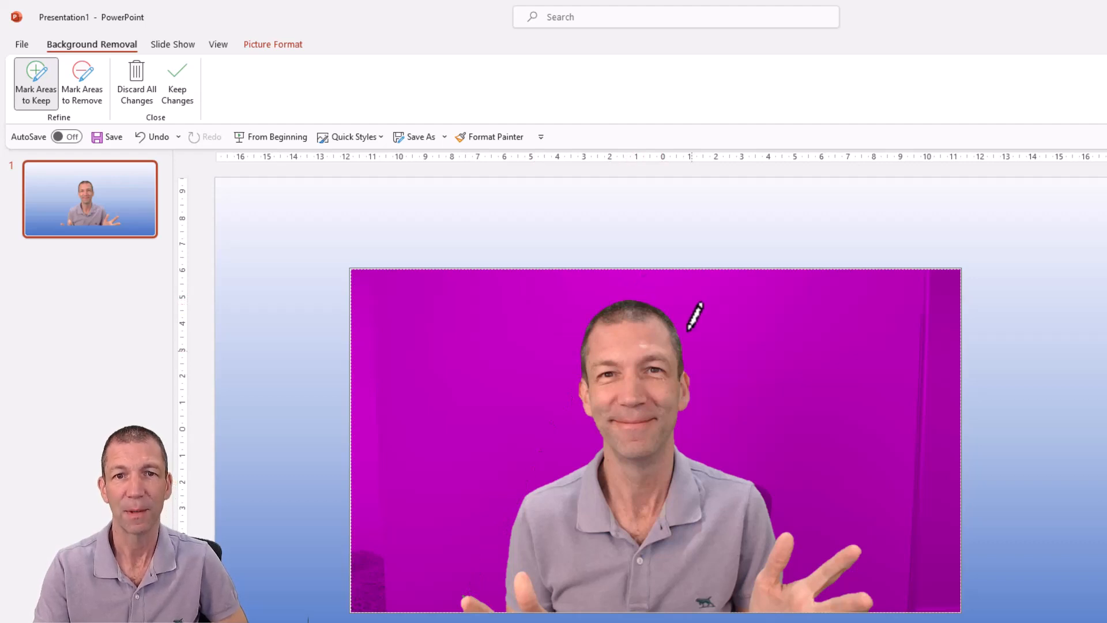
click(176, 85)
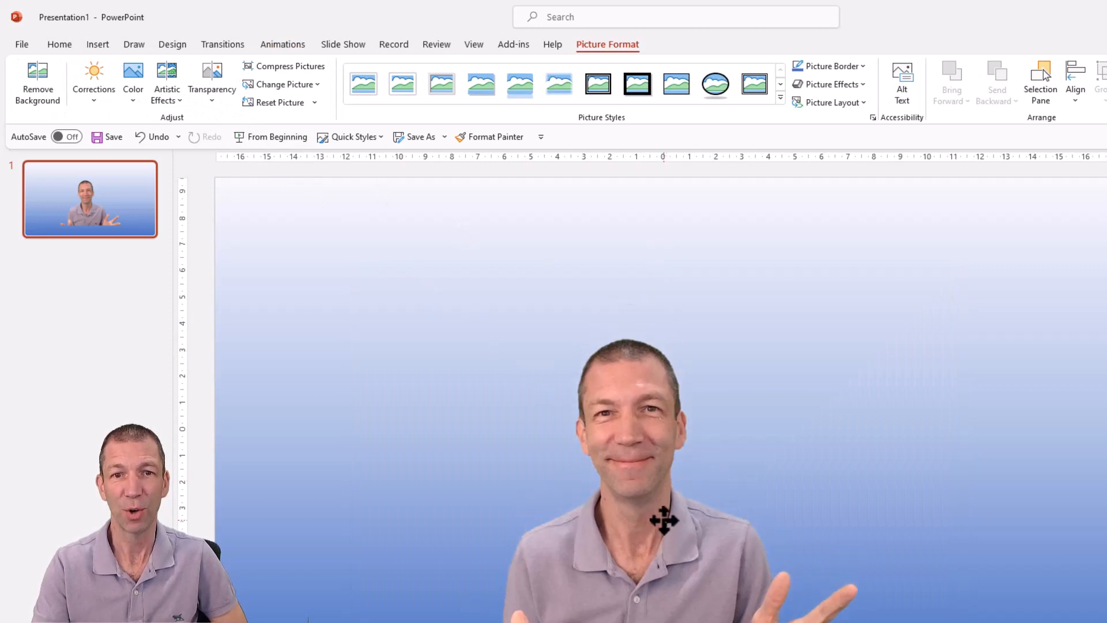
- Select the cut-out presenter photo and open the Picture Effects menu
click(662, 519)
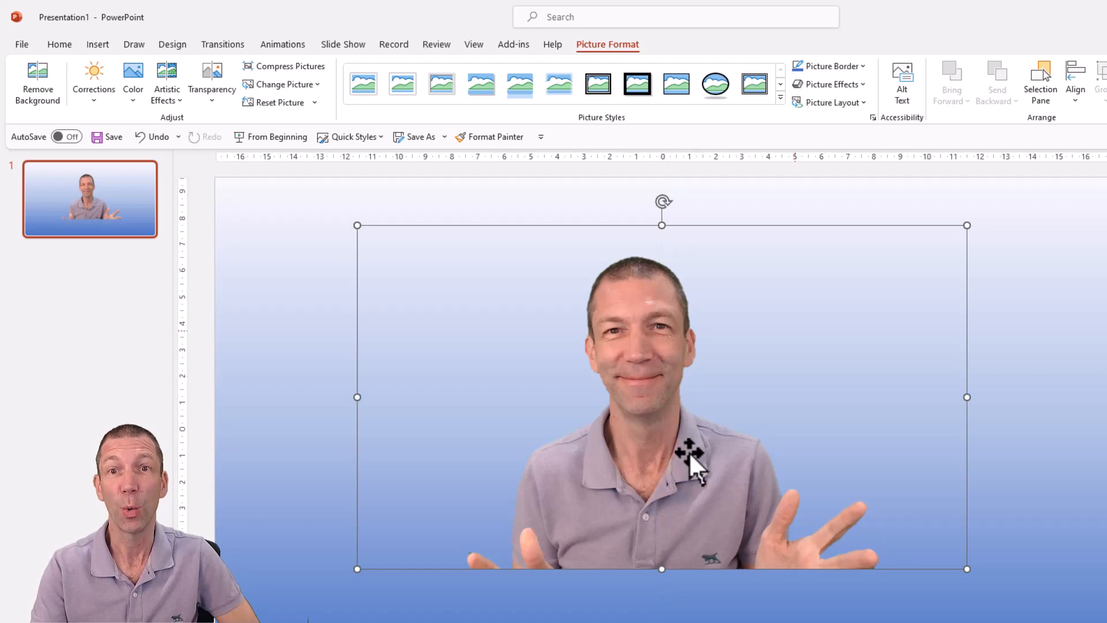
mouse_move(889, 449)
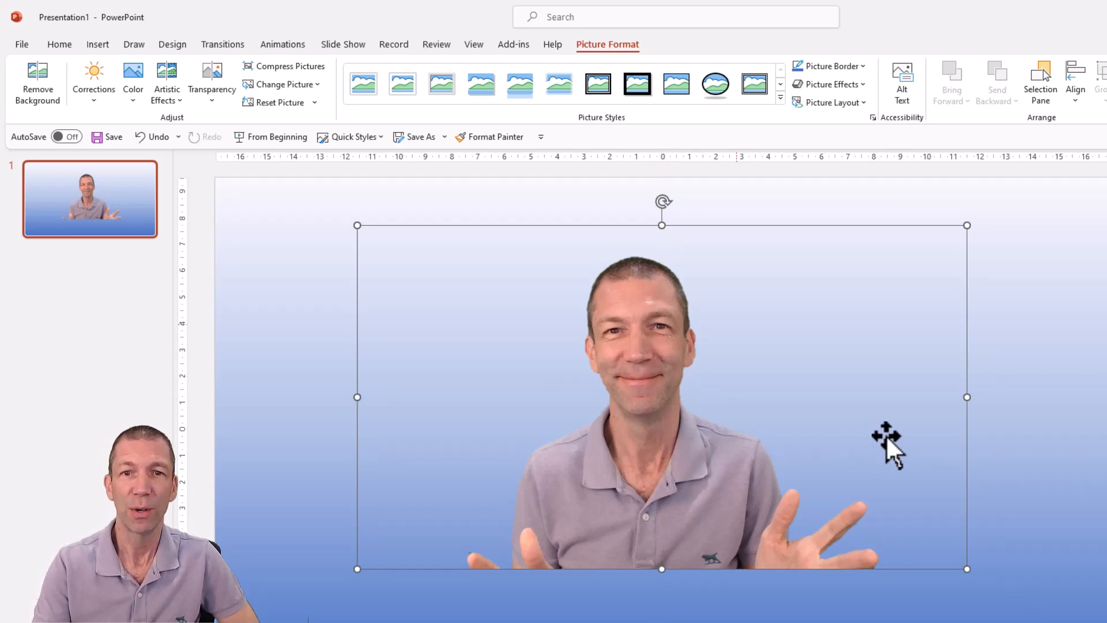
mouse_move(618, 57)
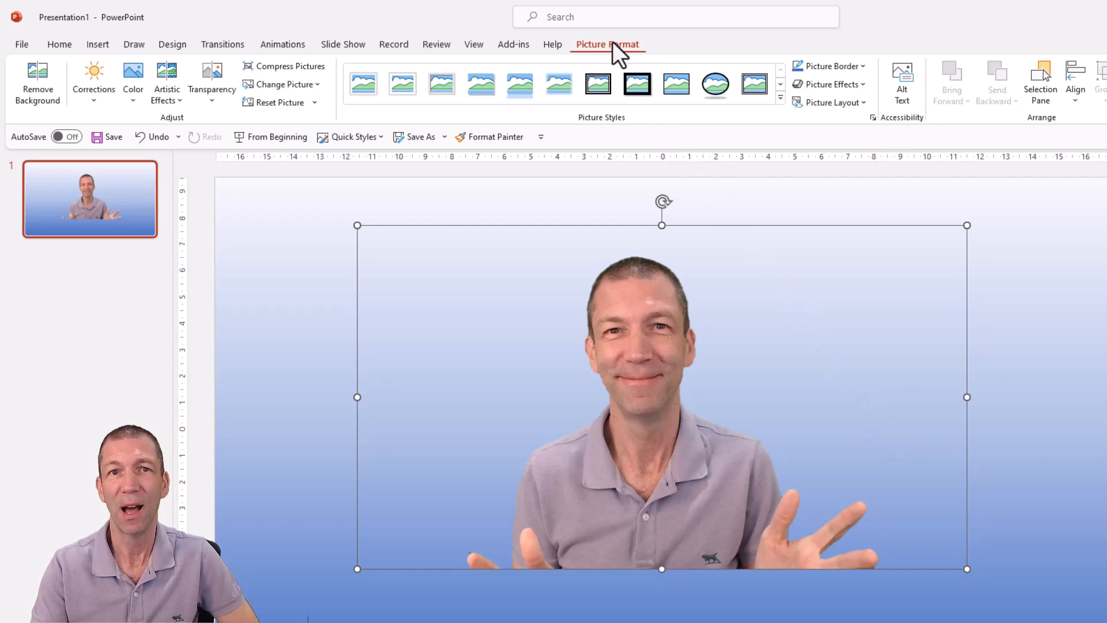
mouse_move(639, 64)
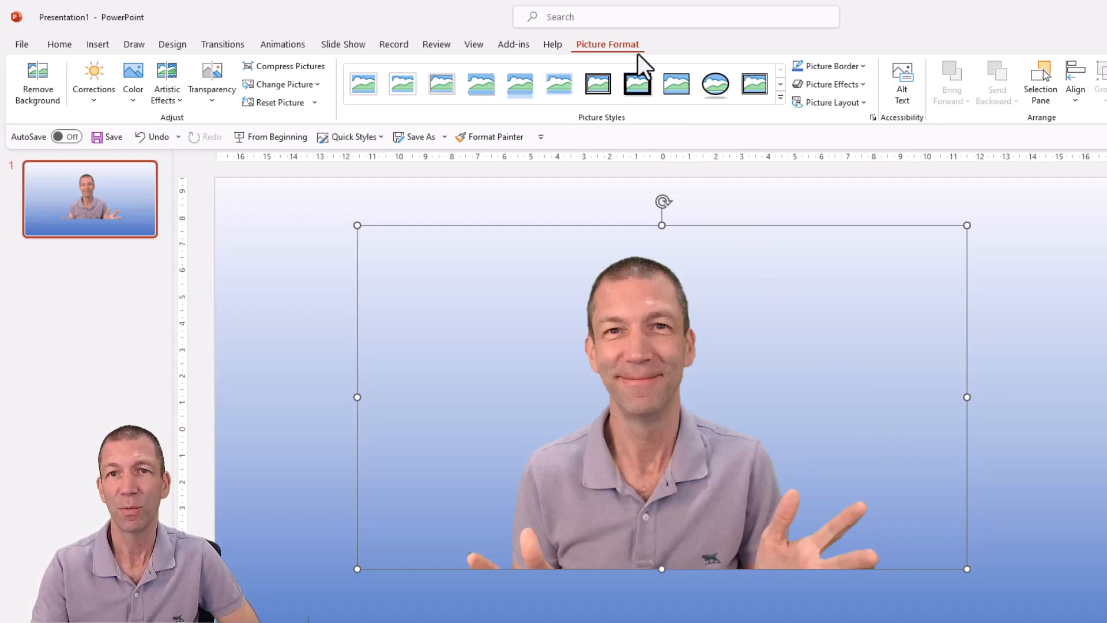
click(830, 85)
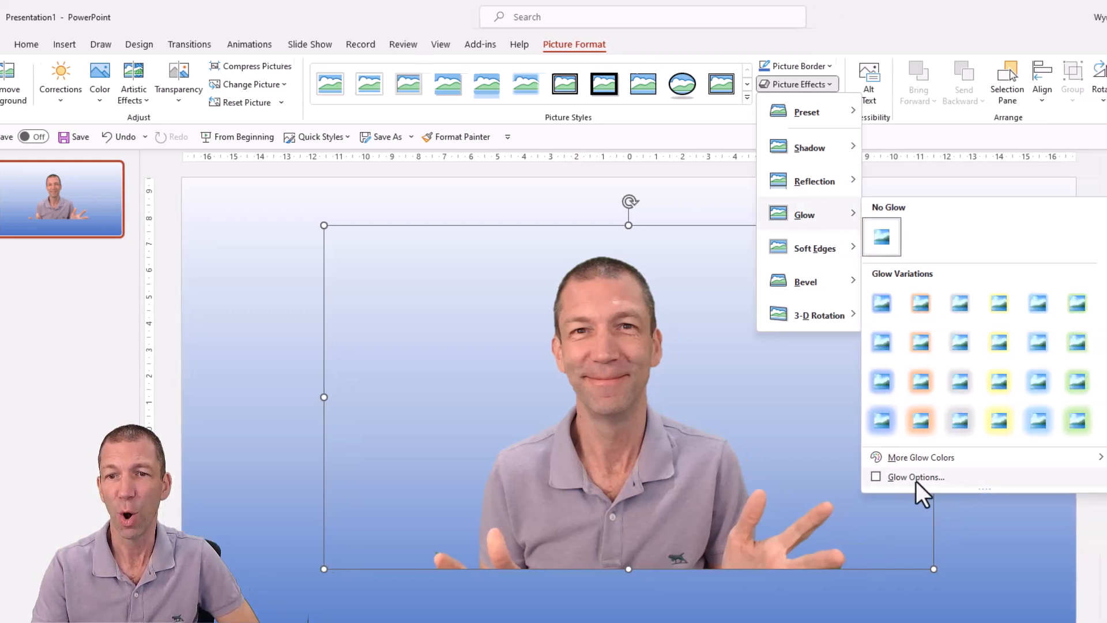
- Give the presenter a white, 10 pt, opaque glow via Glow Options
click(917, 477)
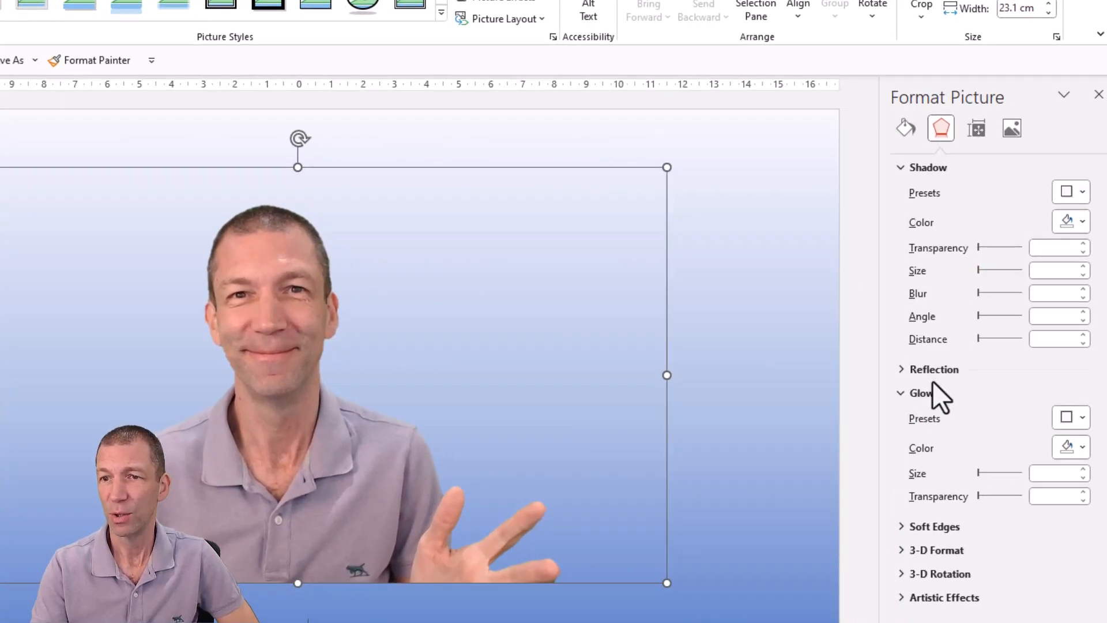
mouse_move(1070, 446)
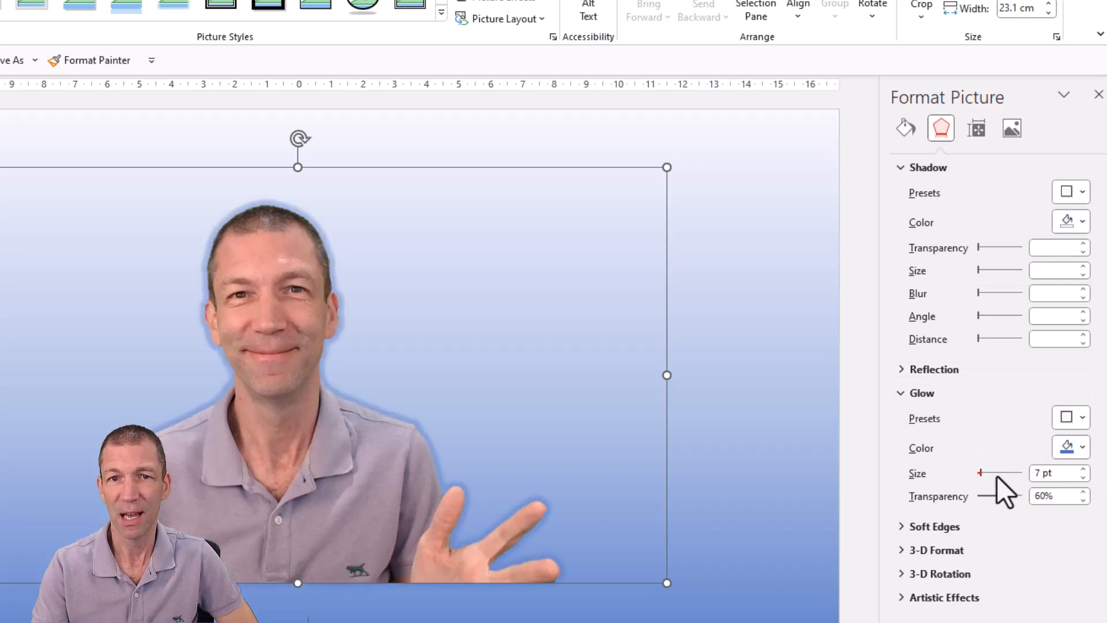
click(1080, 417)
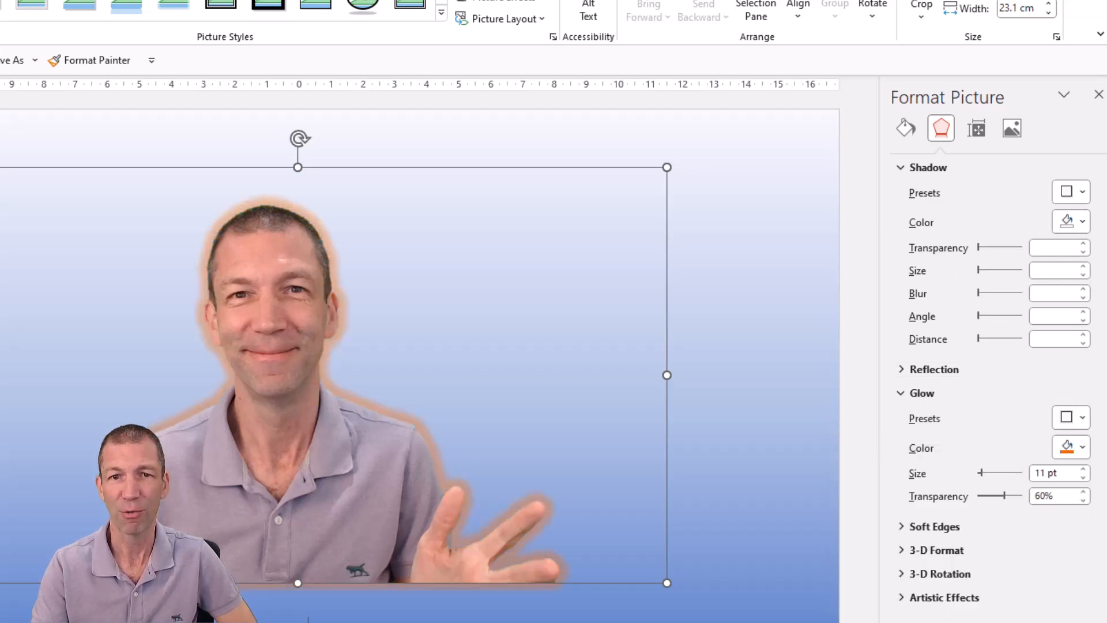
click(1067, 417)
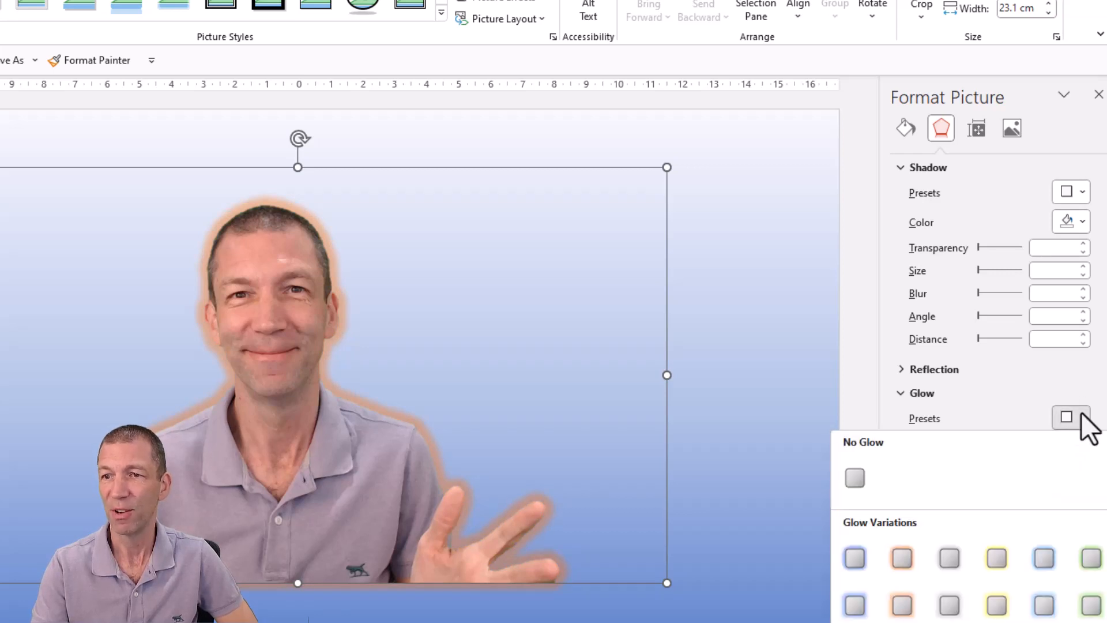
click(1080, 447)
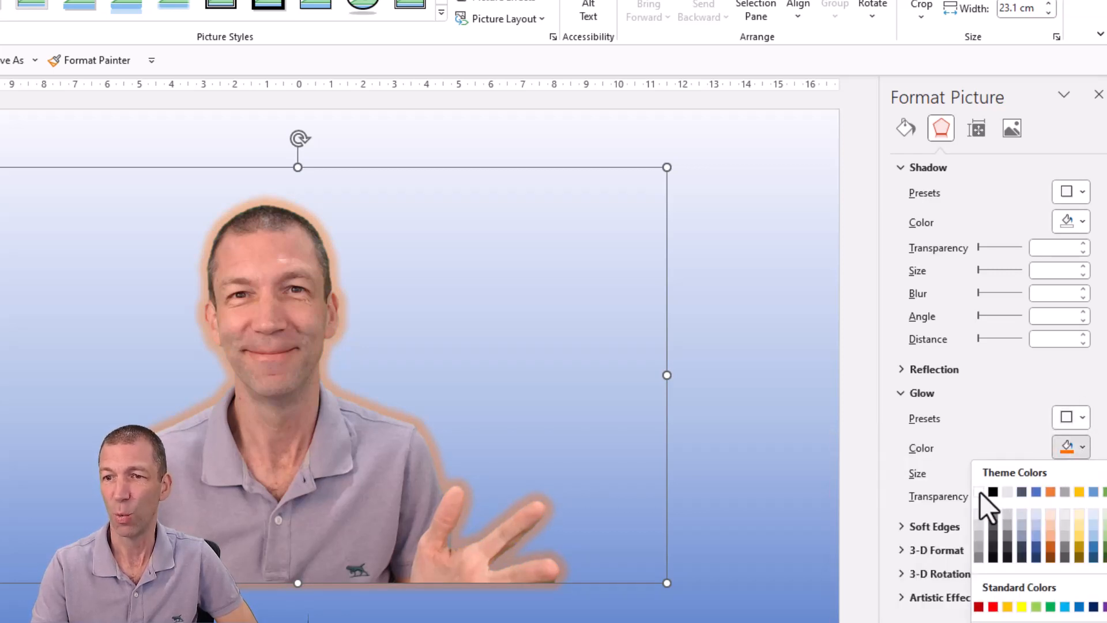
click(1022, 492)
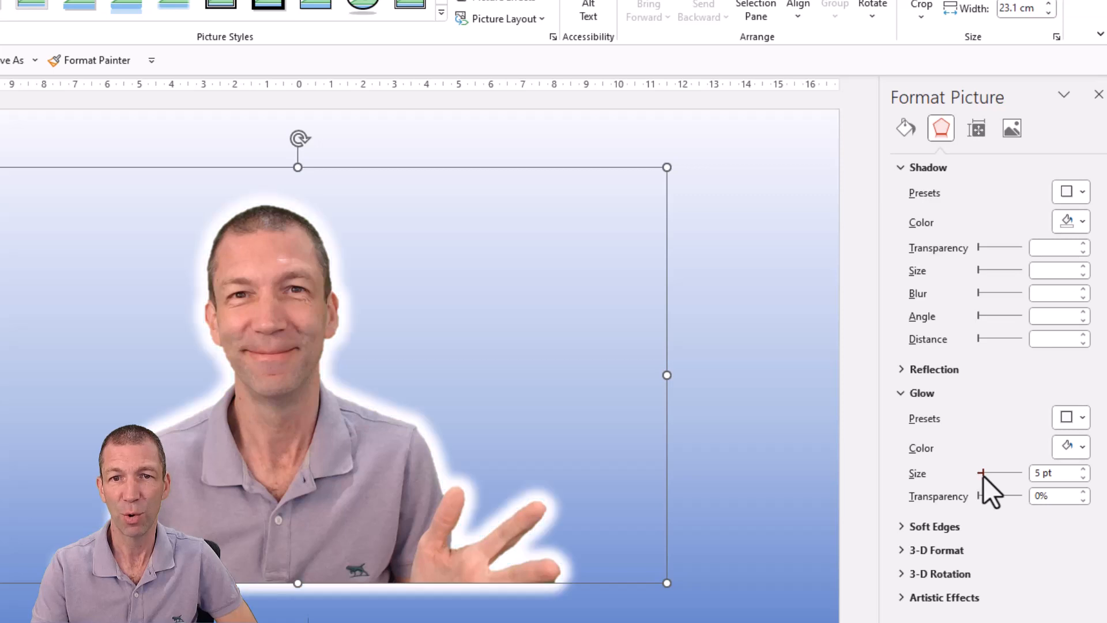
click(1083, 469)
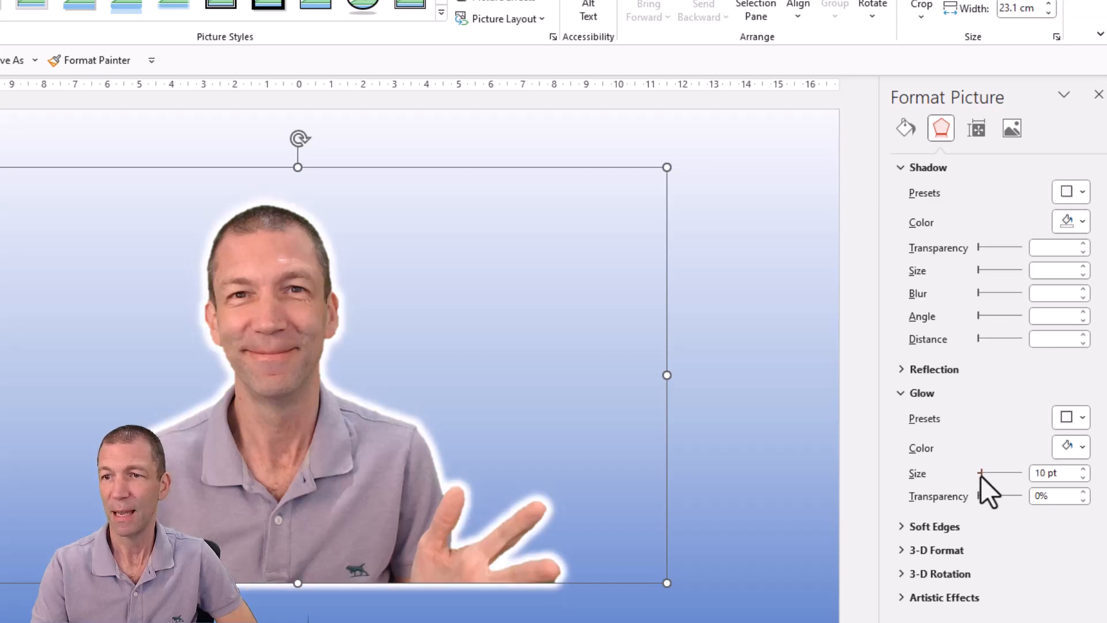
mouse_move(991, 493)
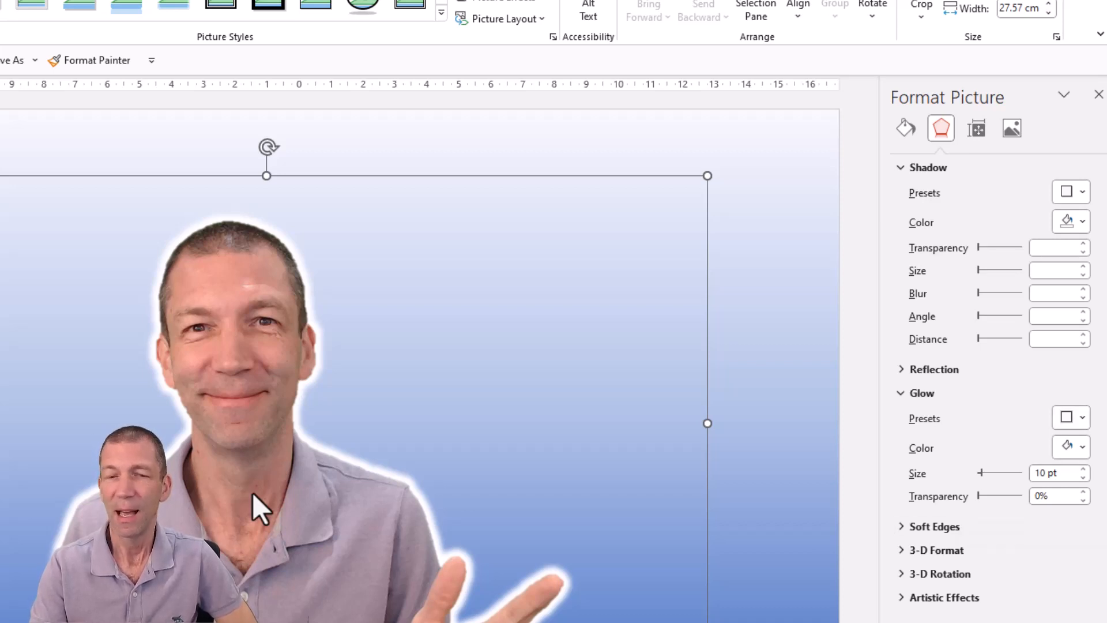
mouse_move(279, 501)
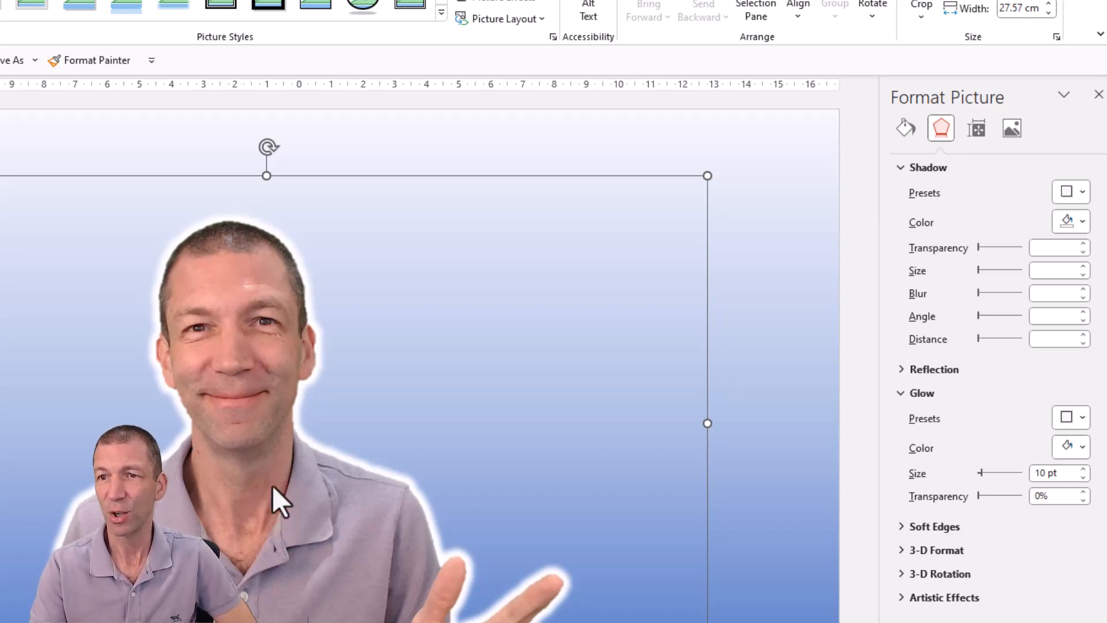
- Change options in the slide's Format Background gradient fill pane
click(1081, 192)
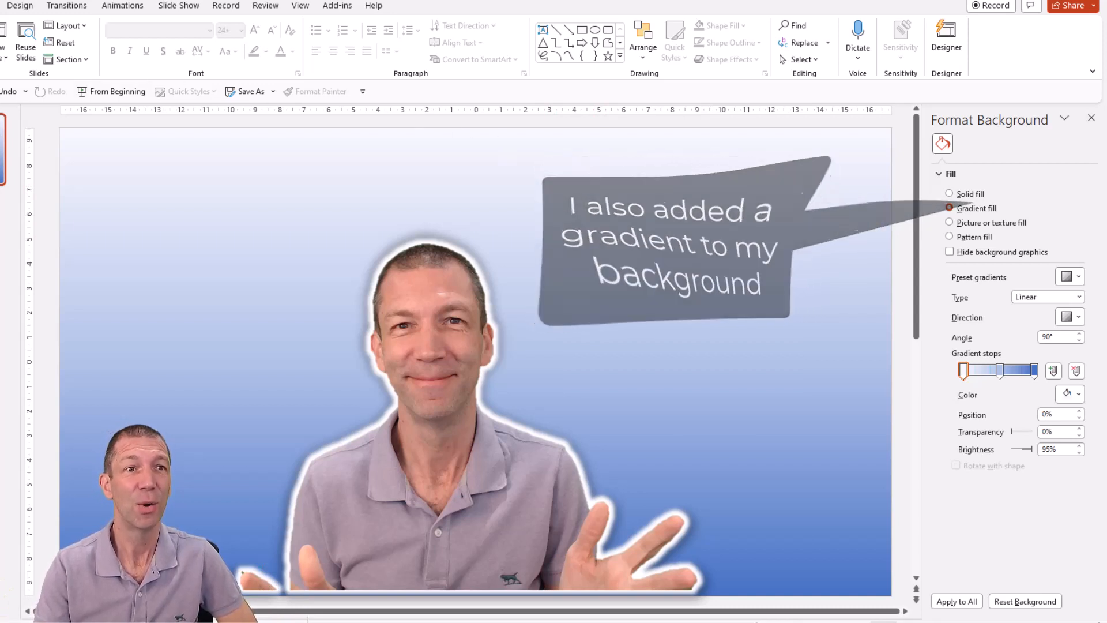
click(641, 35)
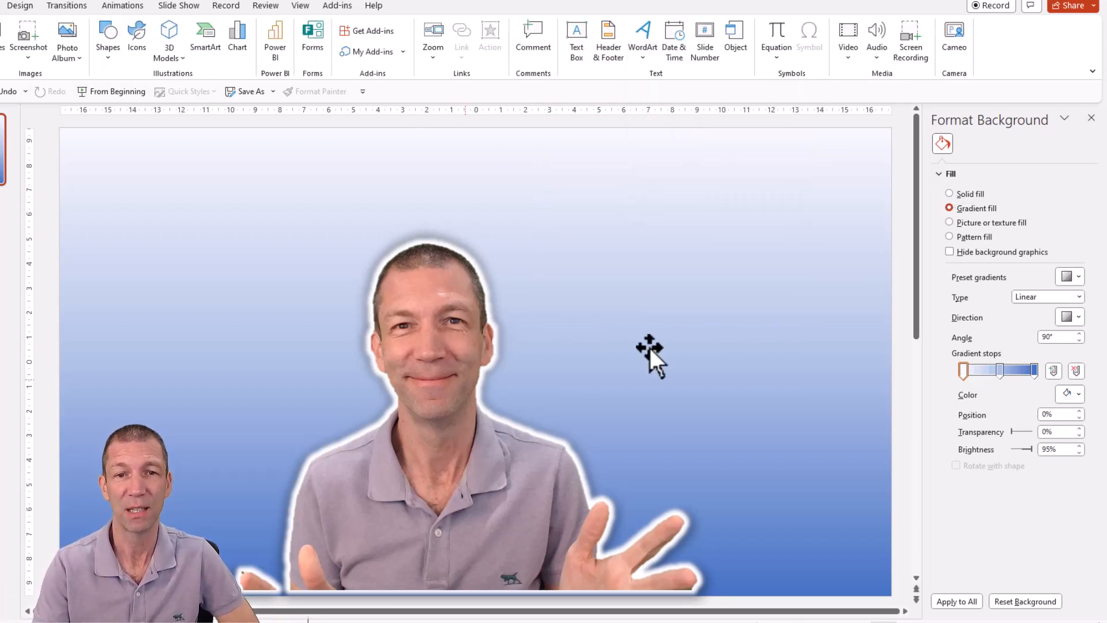
mouse_move(484, 282)
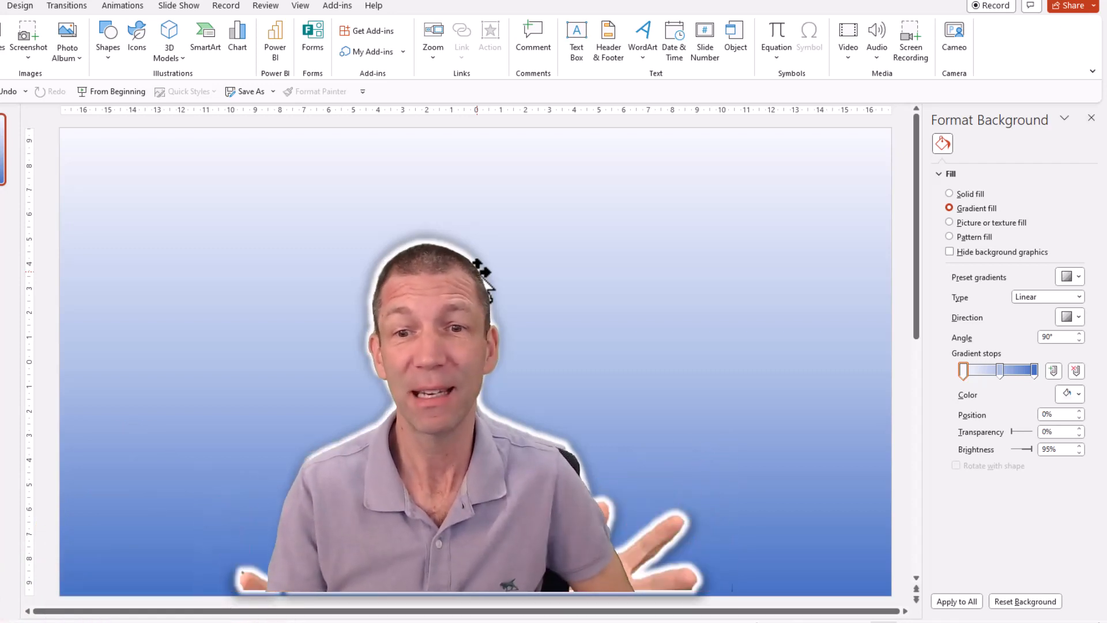
mouse_move(692, 254)
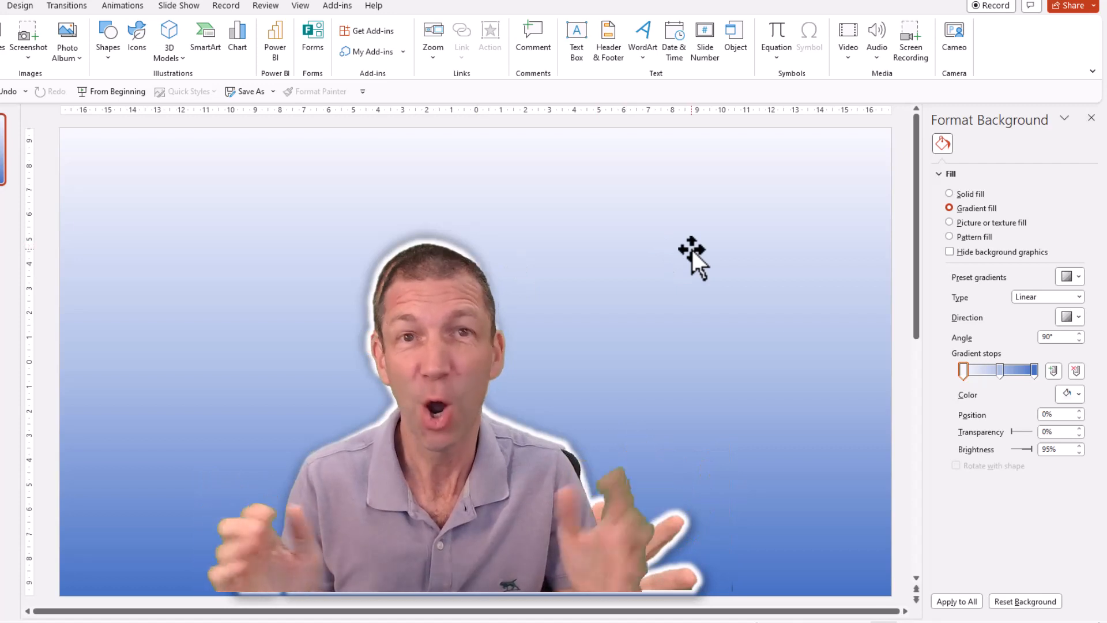